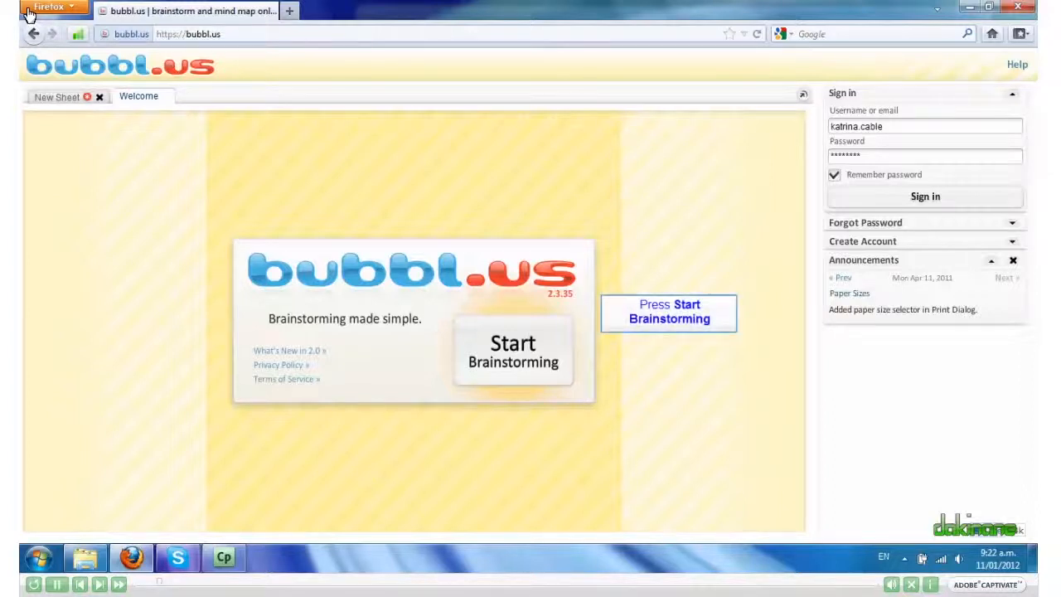
mouse_move(408, 103)
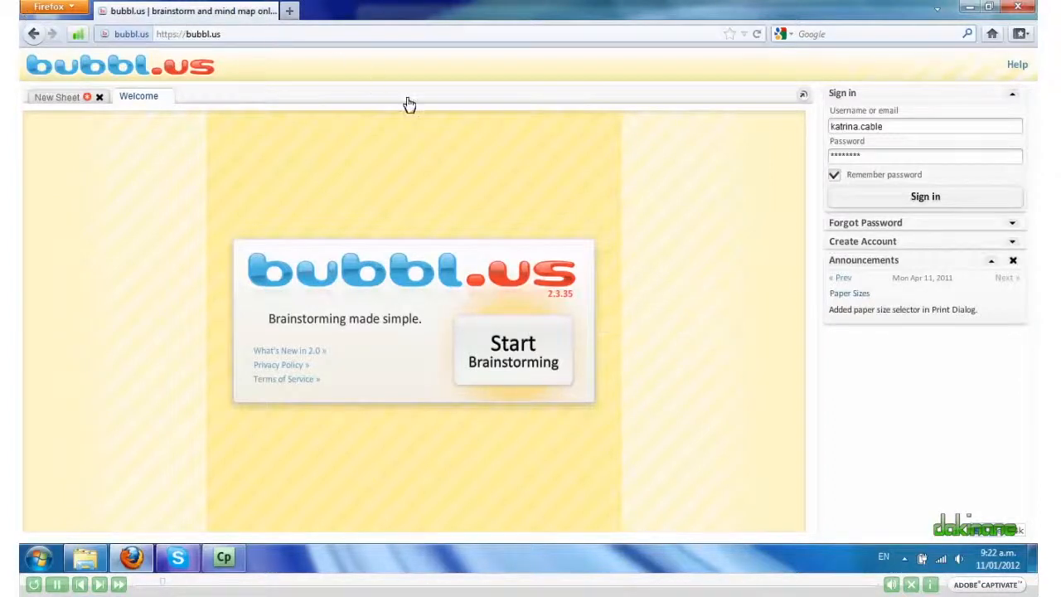
- Start a new brainstorming sheet from the Welcome page
left_click(512, 351)
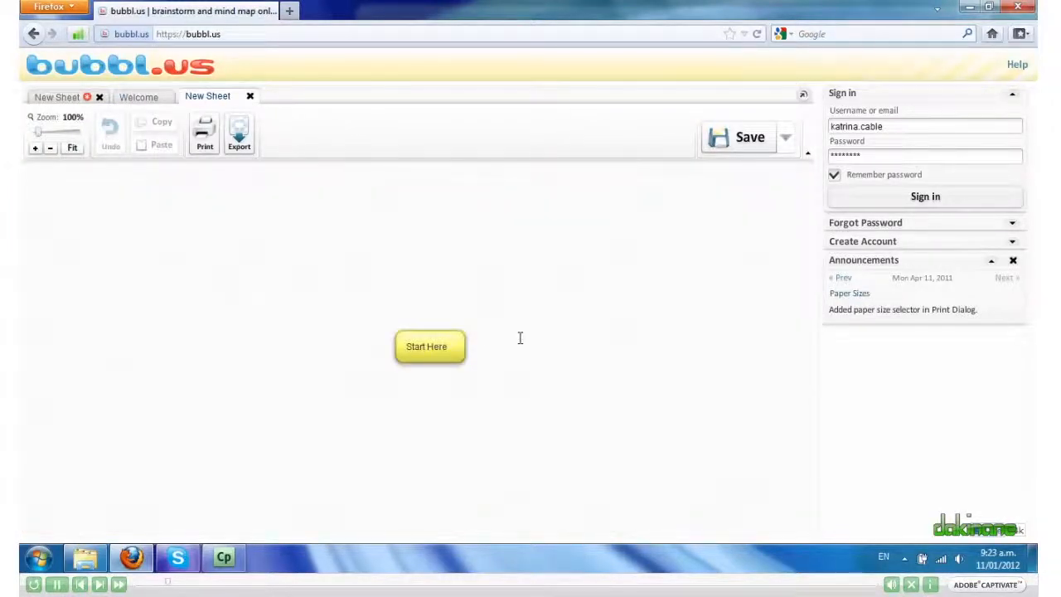
- Name the central bubble Animals and add child bubbles Reptiles, Mammals and Birds
left_click(428, 346)
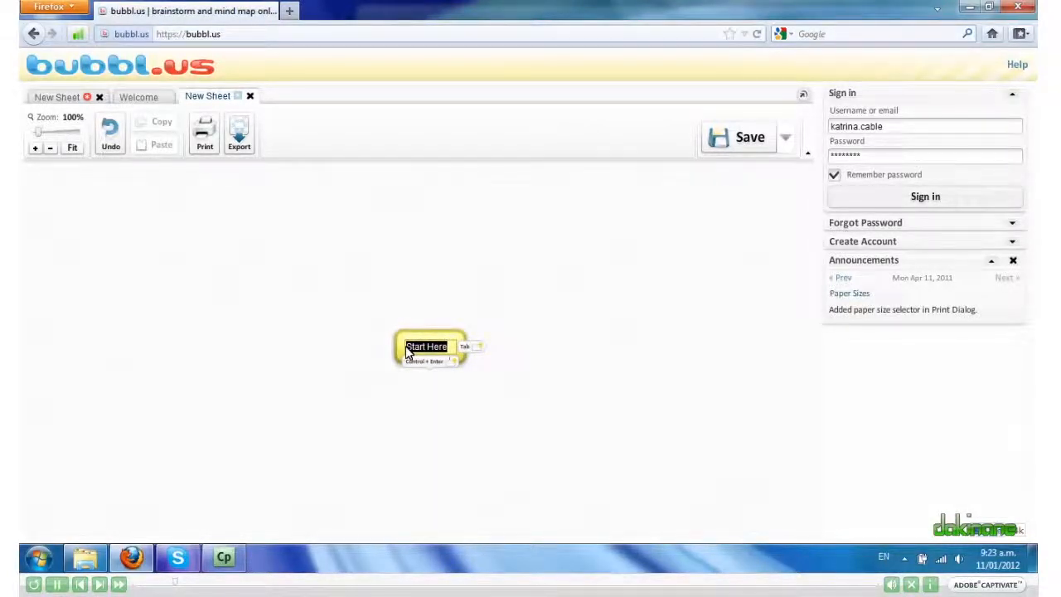
type("Animals")
type("Reptiles")
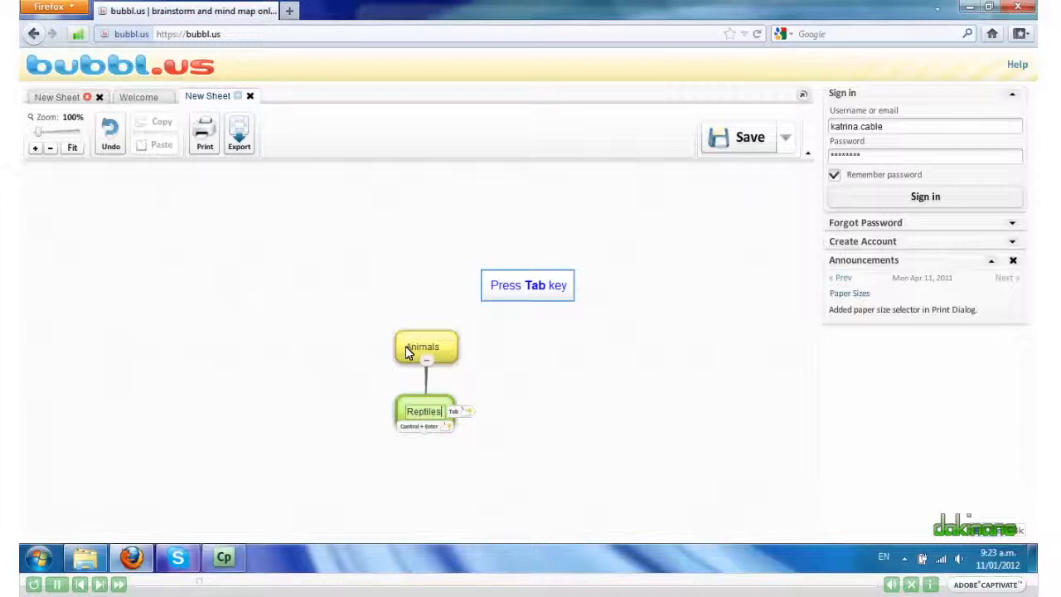
key("Tab")
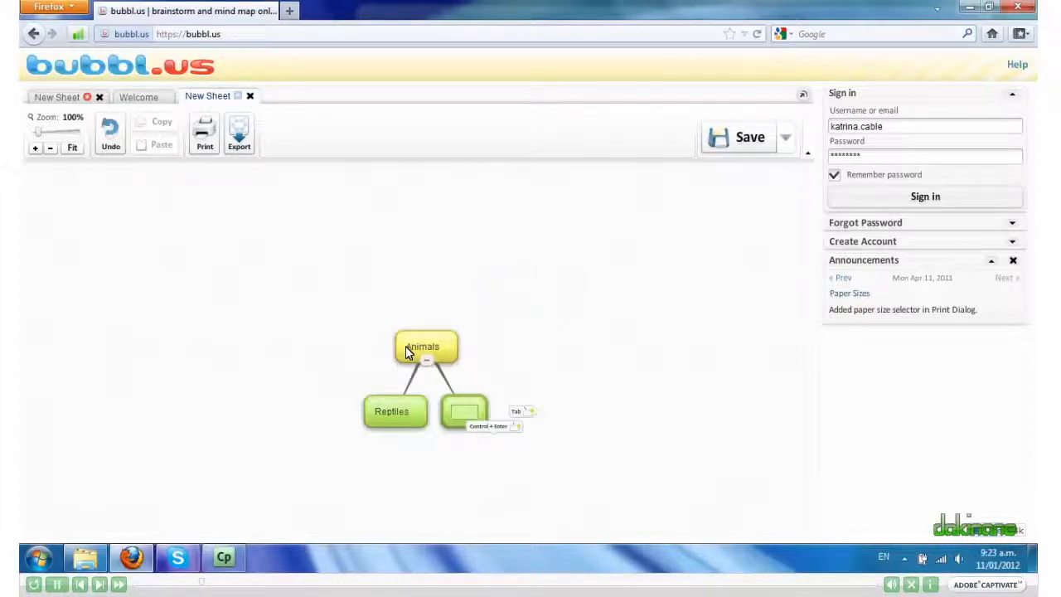
type("Mammals")
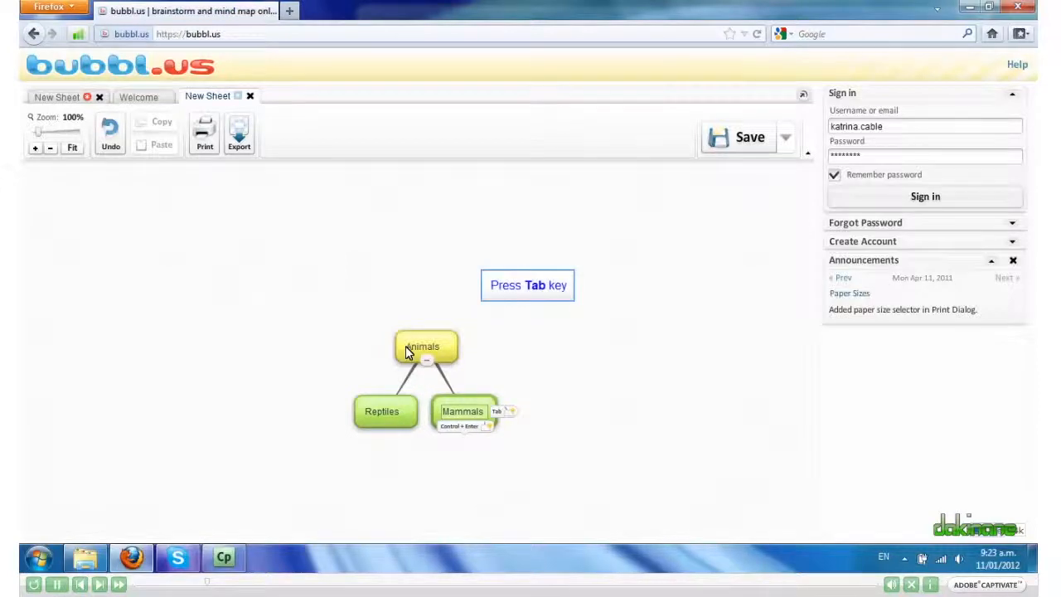
key("Tab")
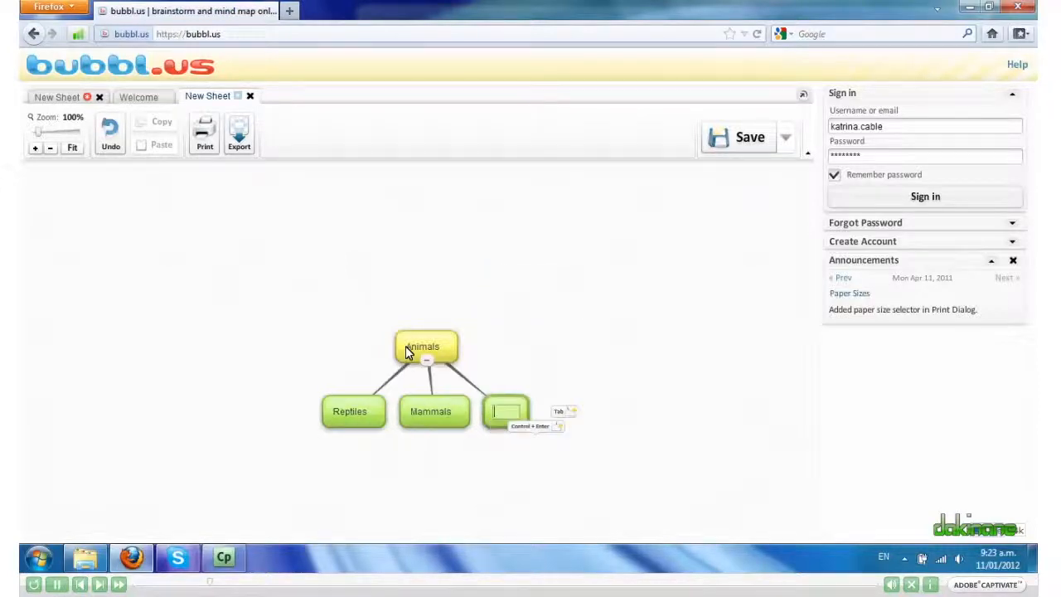
type("Birds")
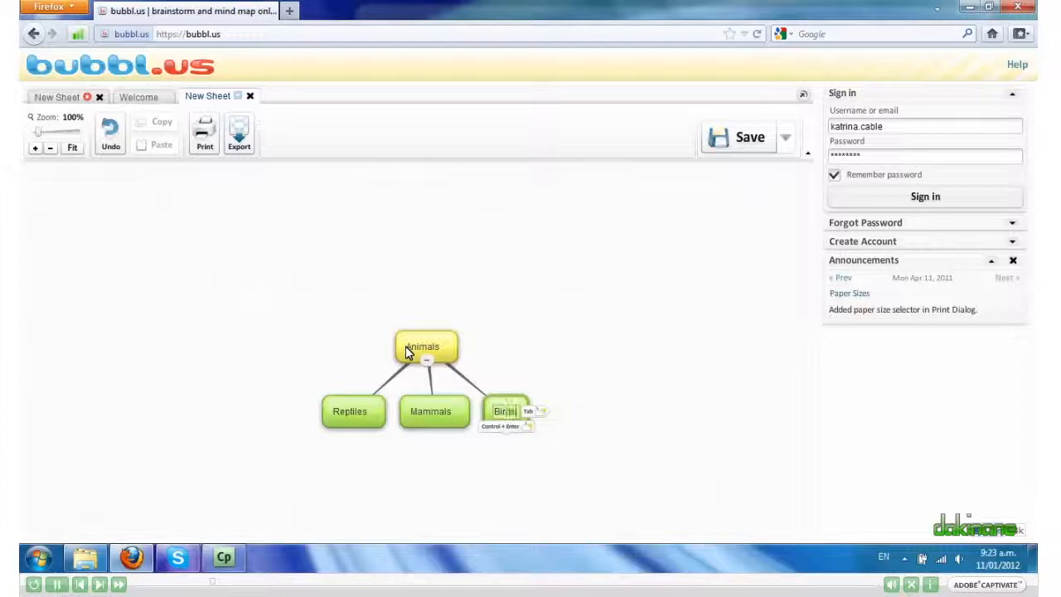
type("ds")
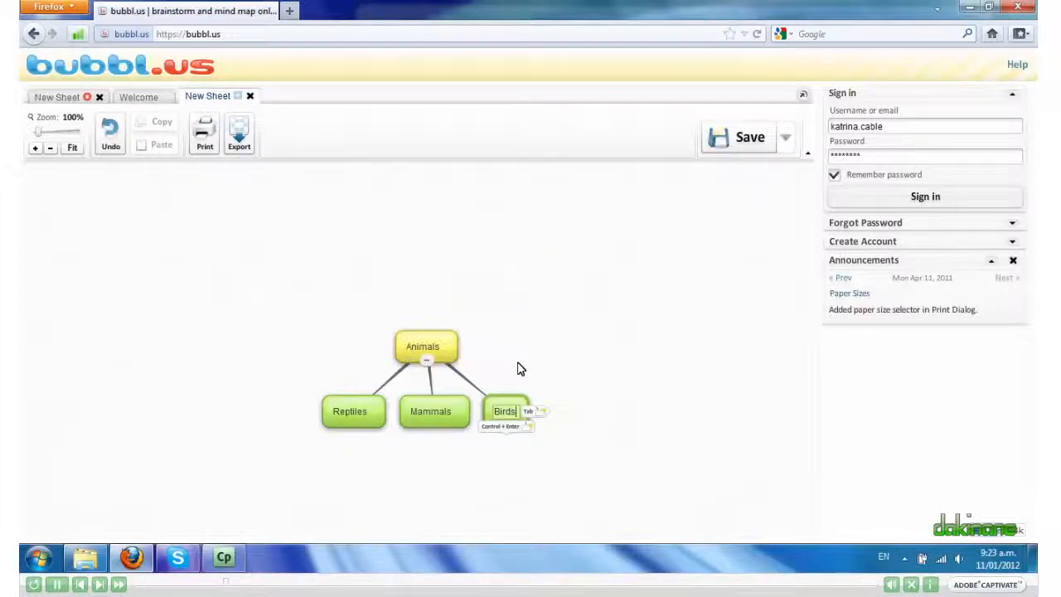
- Add Flightless and Flying as child bubbles under Birds
key("Tab")
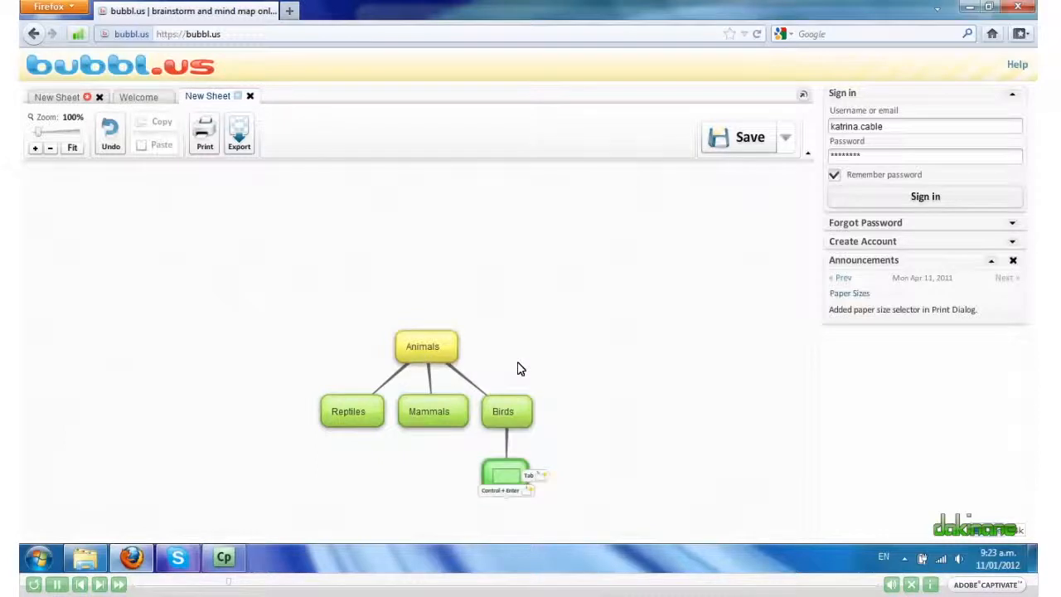
type("Fligh")
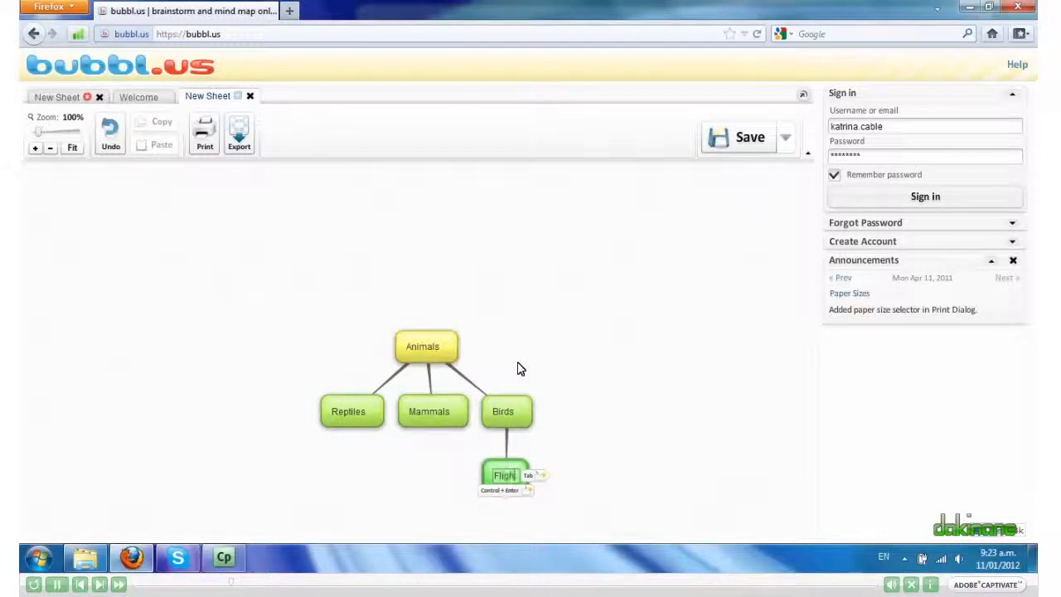
type("tless")
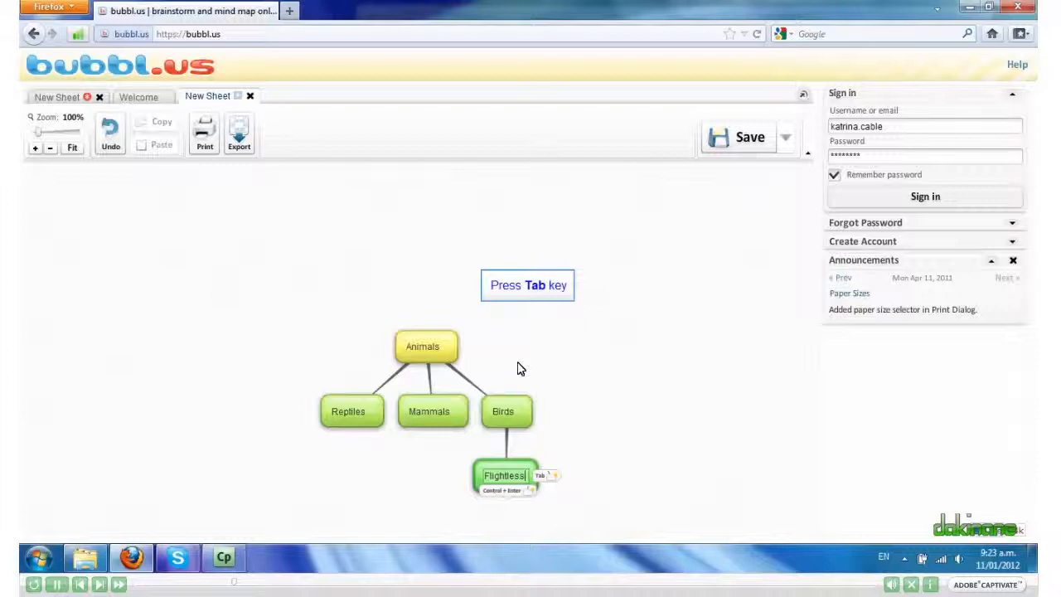
key("Tab")
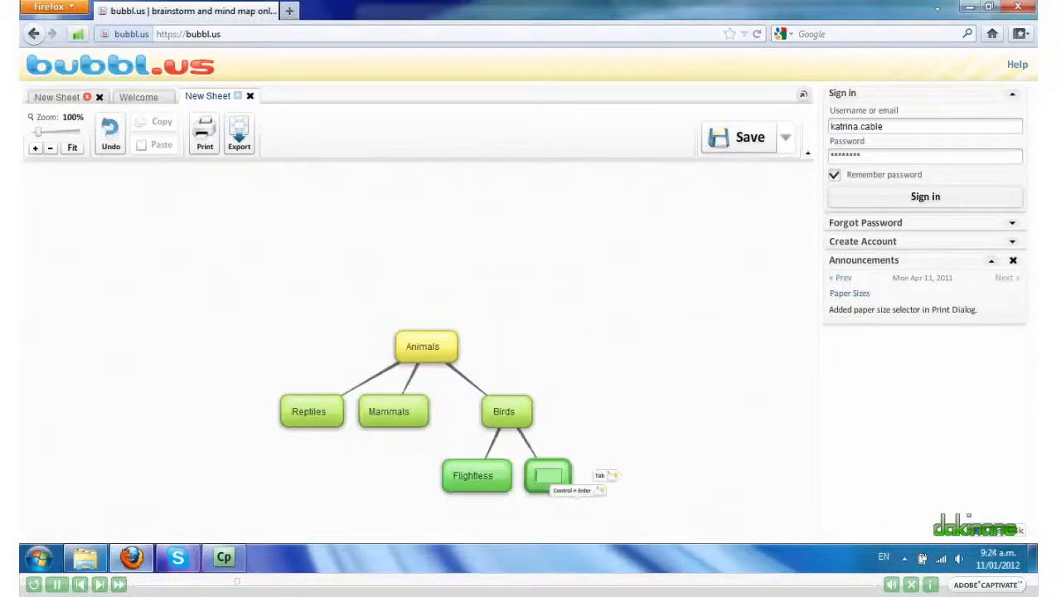
type("Flying")
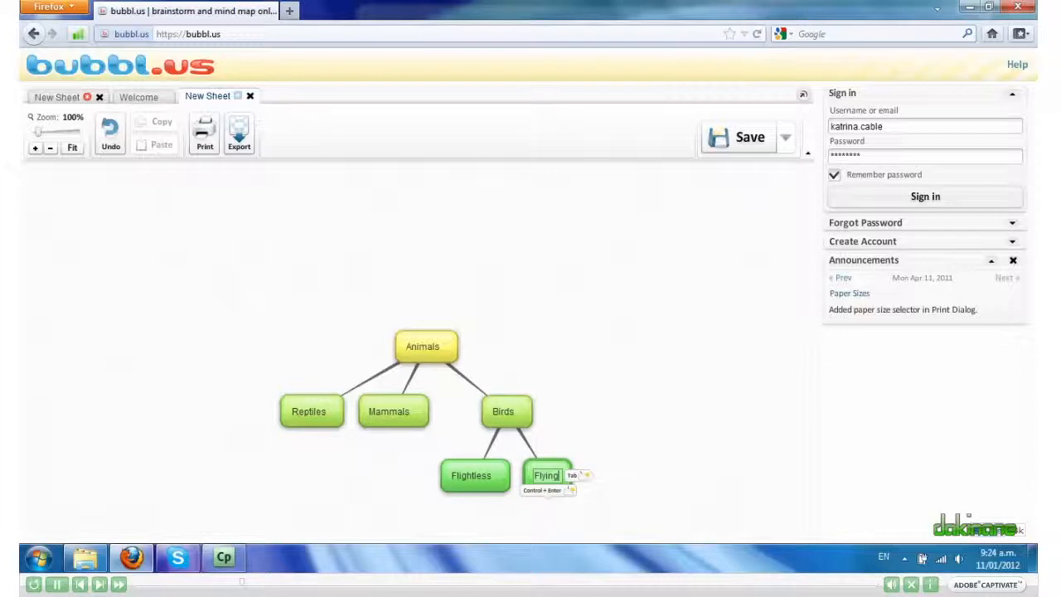
left_click(743, 374)
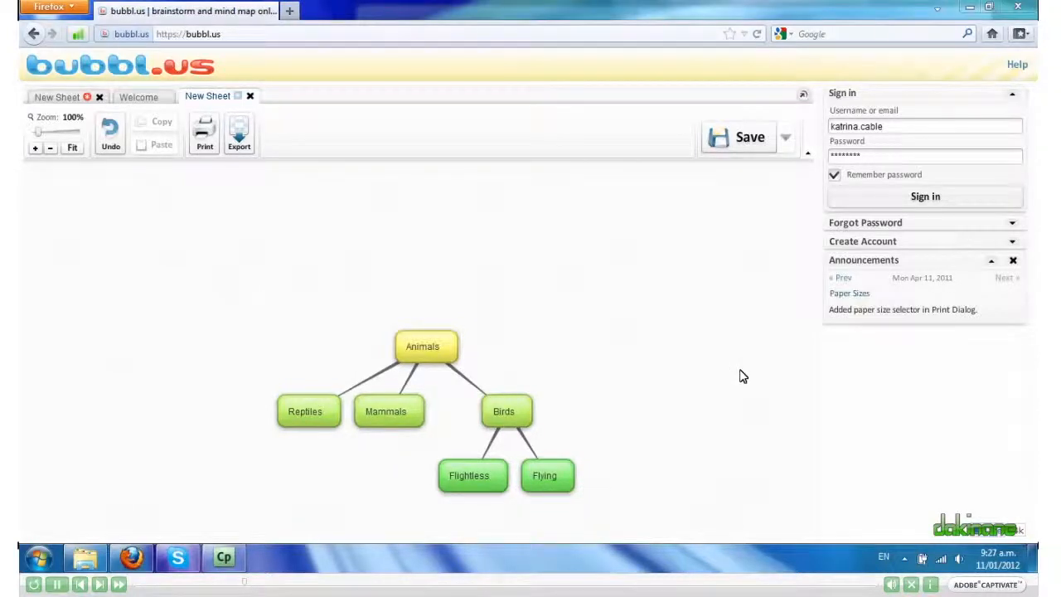
- Move the whole Animals map up and left, then select the Reptiles bubble
left_click_drag(426, 347, 418, 288)
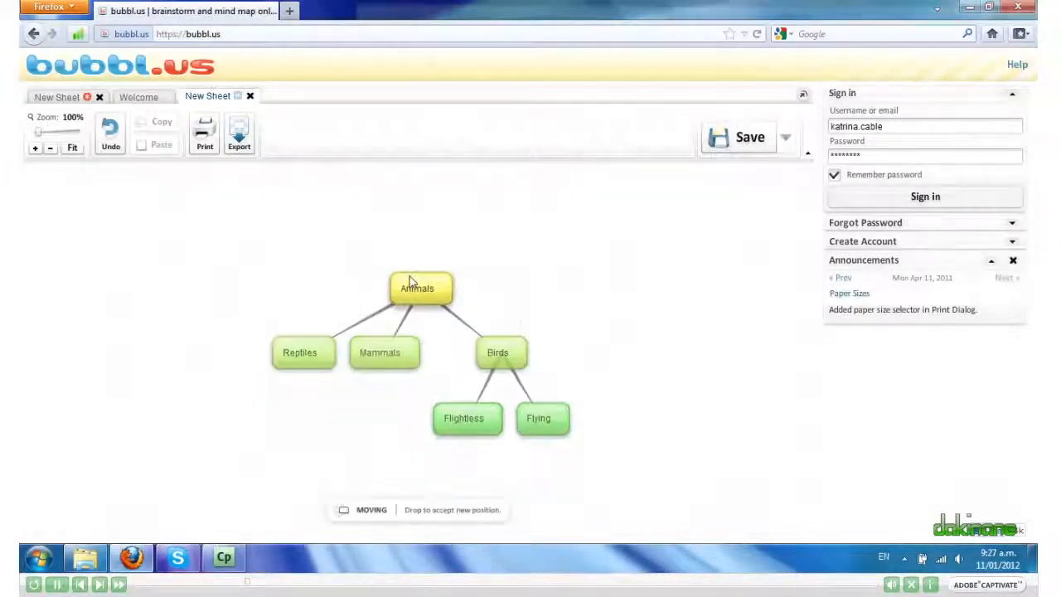
left_click_drag(418, 289, 388, 219)
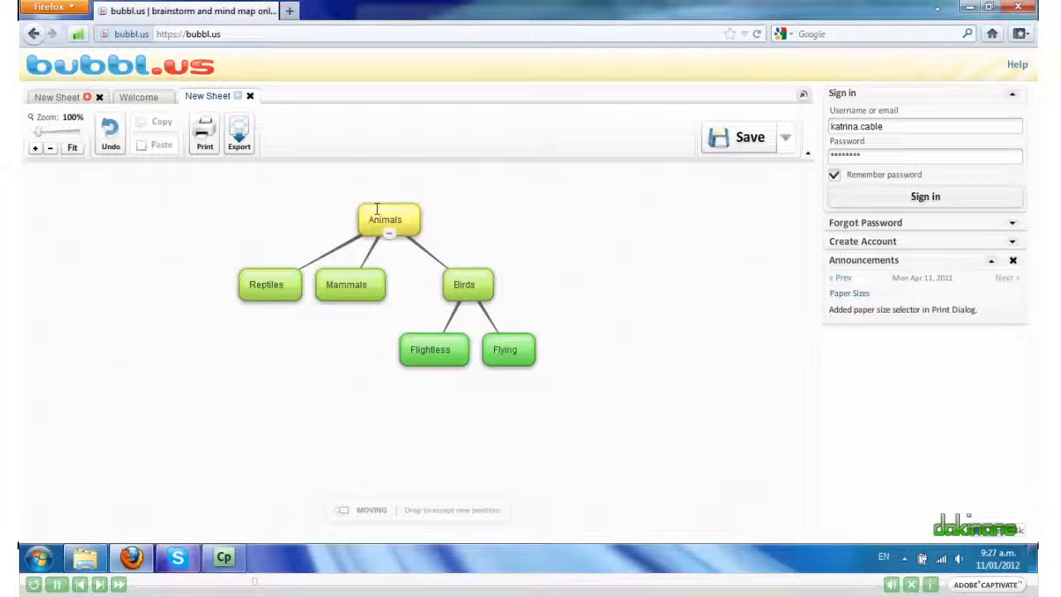
left_click(265, 285)
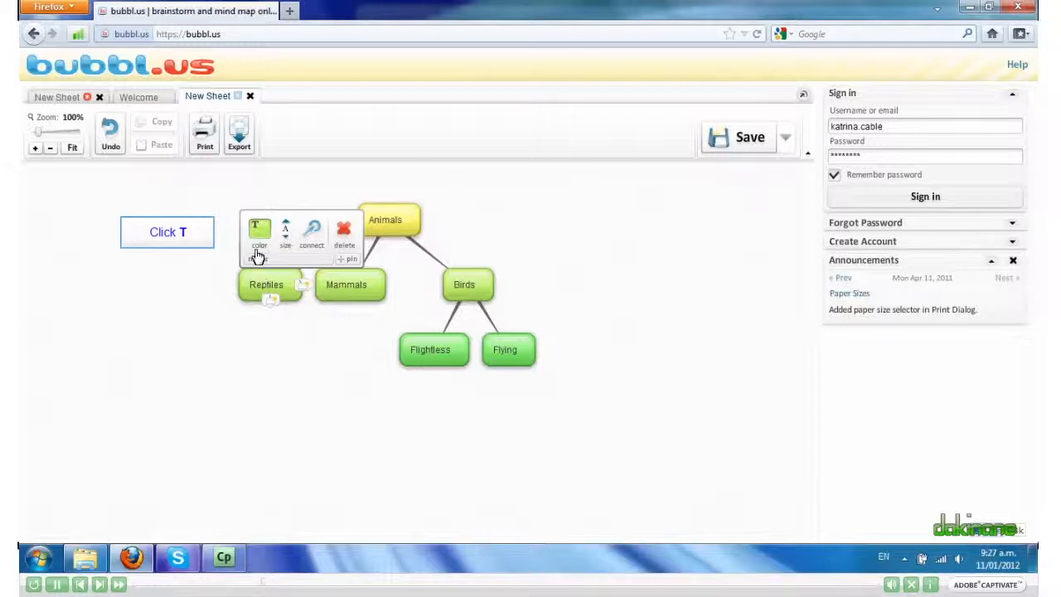
- Colour Reptiles pink and add a pink child bubble named Lizard
left_click(258, 236)
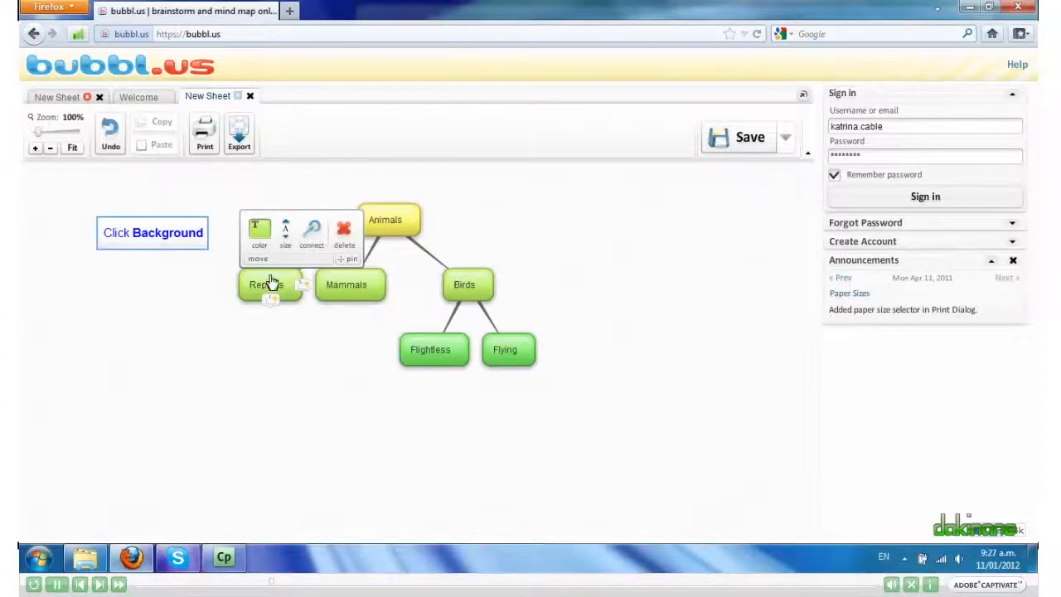
left_click(259, 232)
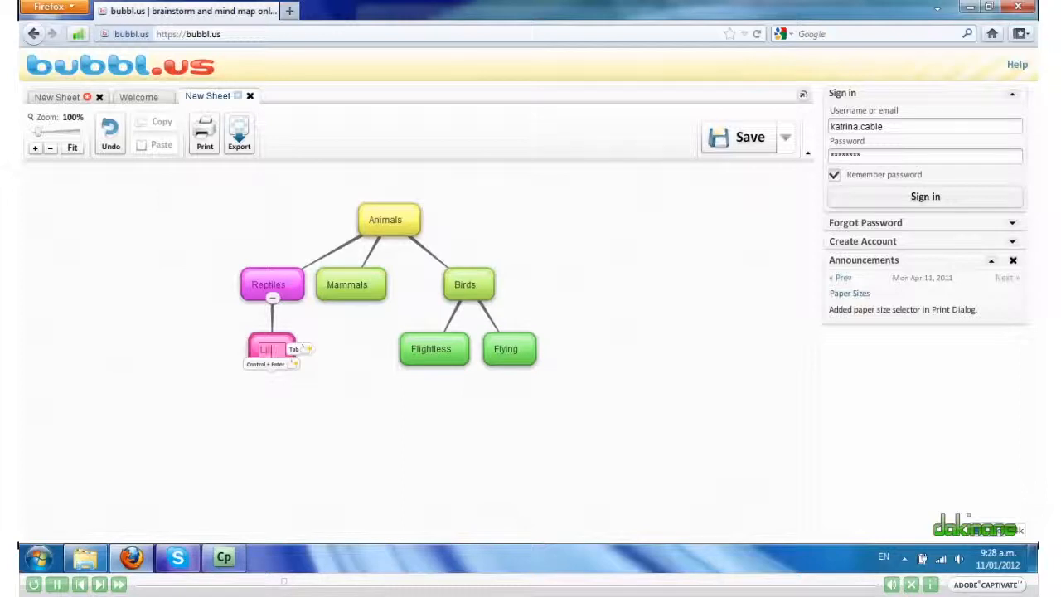
type("Lizard")
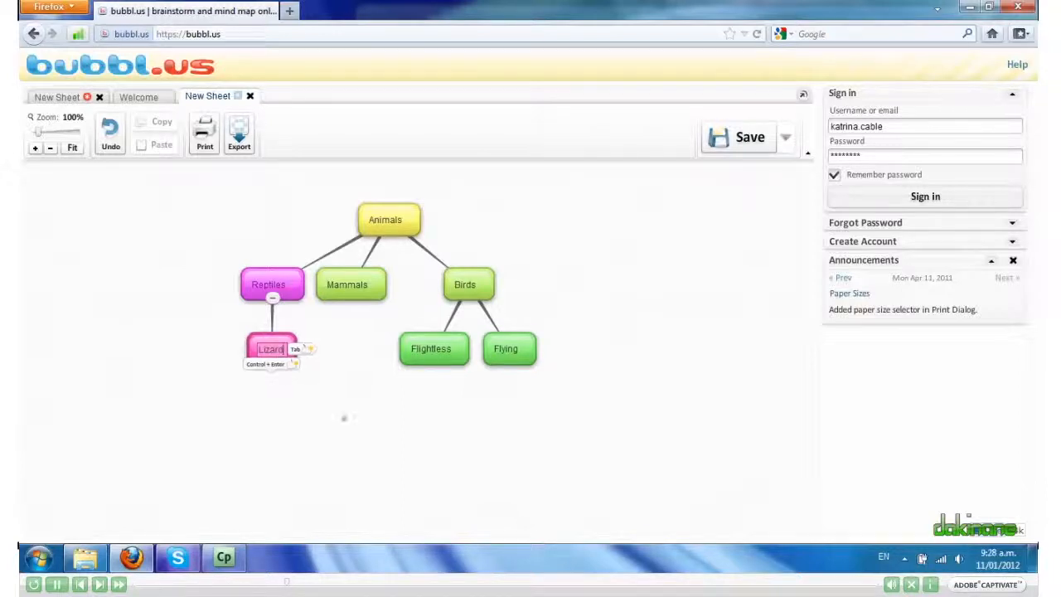
left_click(348, 426)
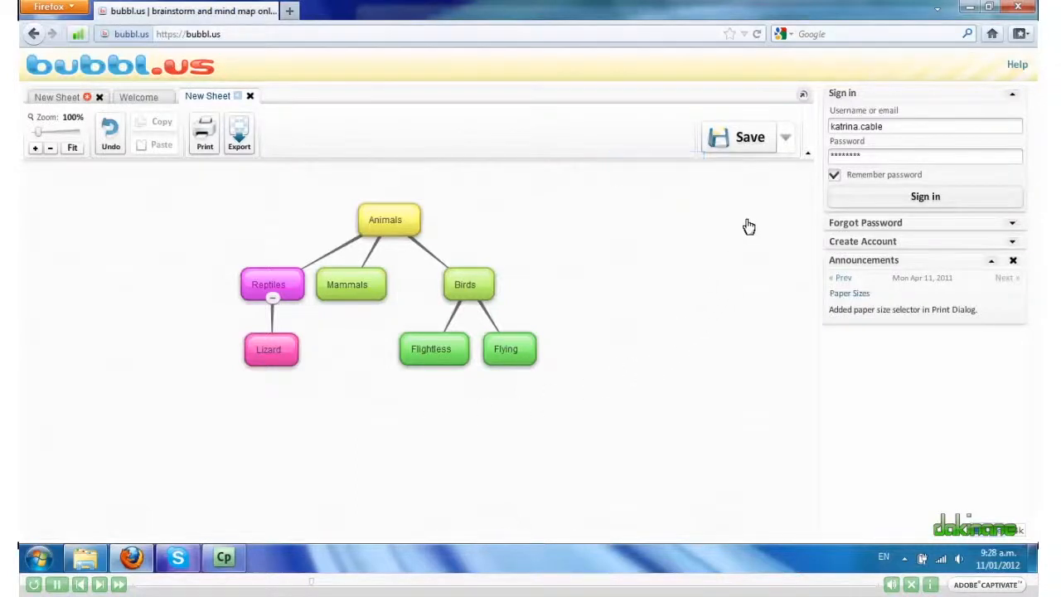
left_click(737, 136)
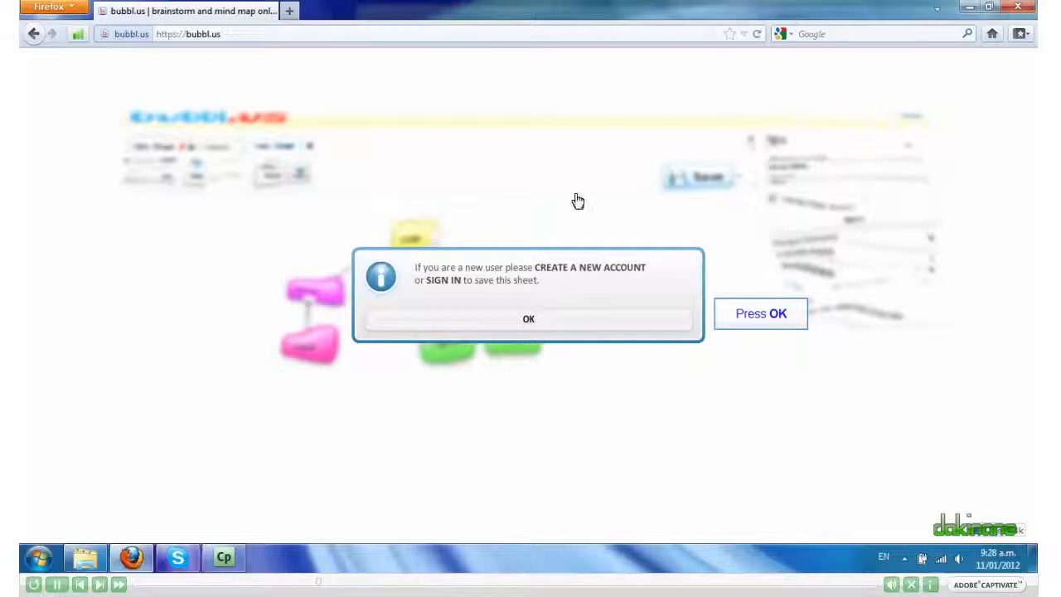
left_click(527, 318)
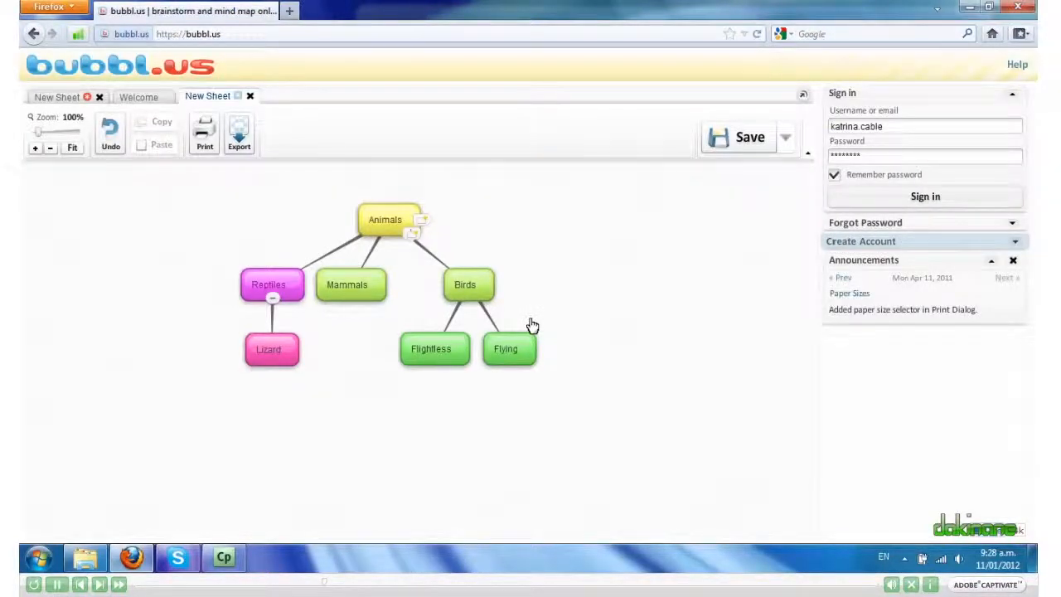
mouse_move(925, 222)
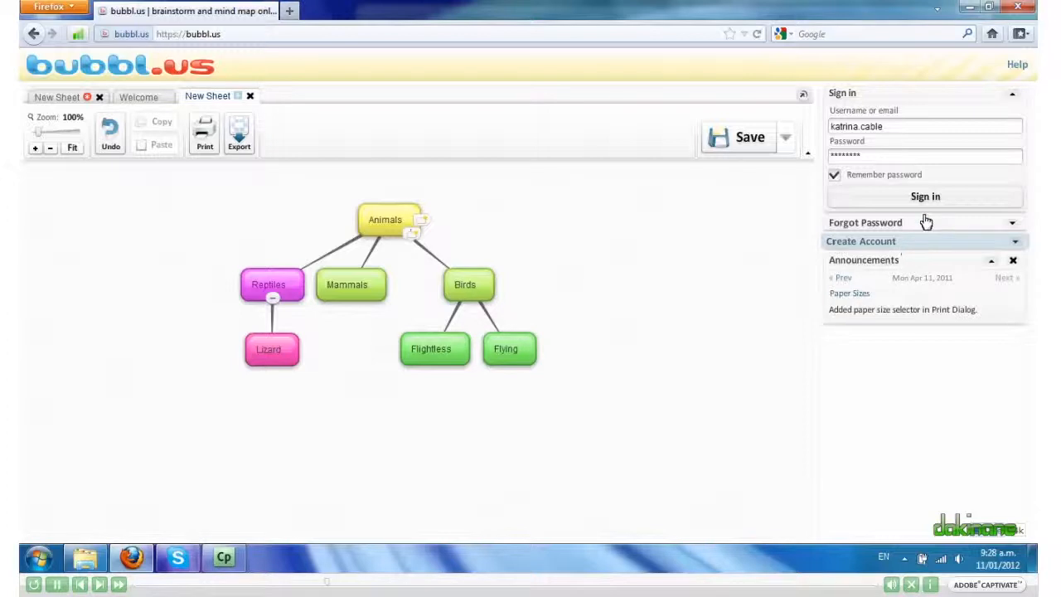
left_click(925, 195)
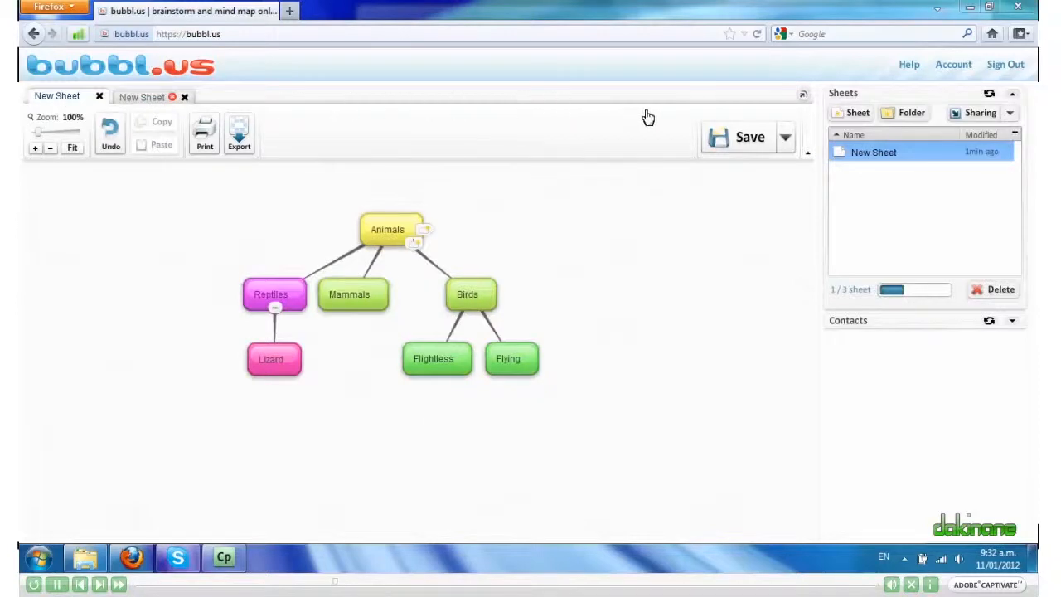
mouse_move(785, 139)
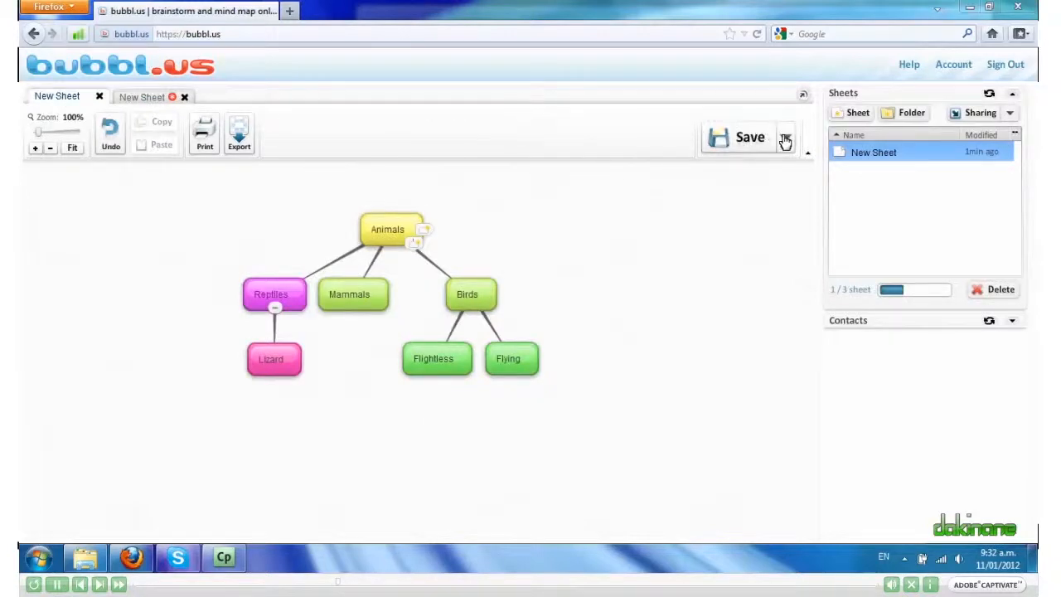
- Save a copy of the sheet named Animals
left_click(786, 136)
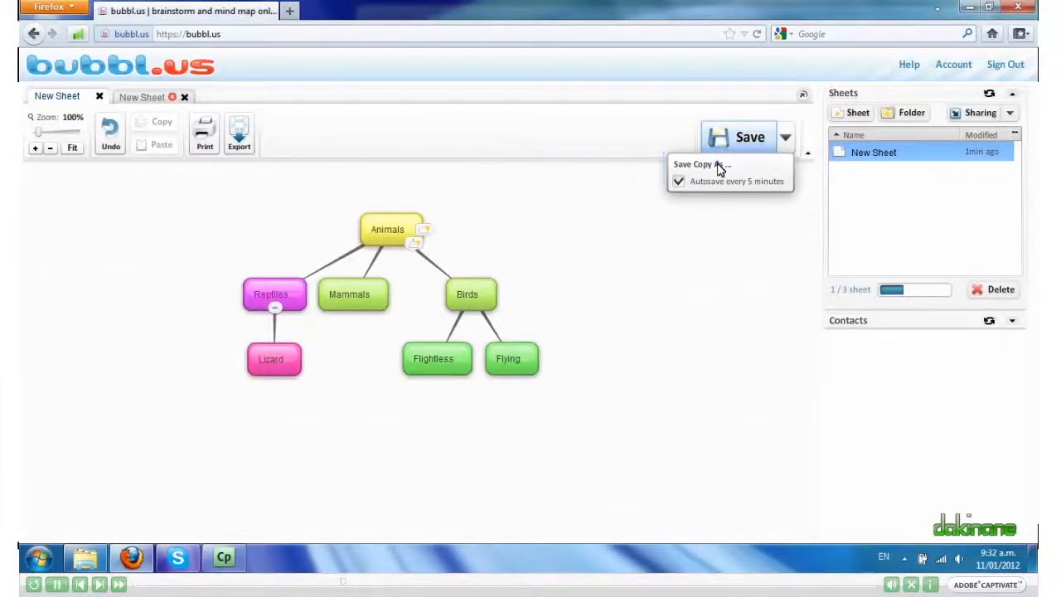
left_click(696, 164)
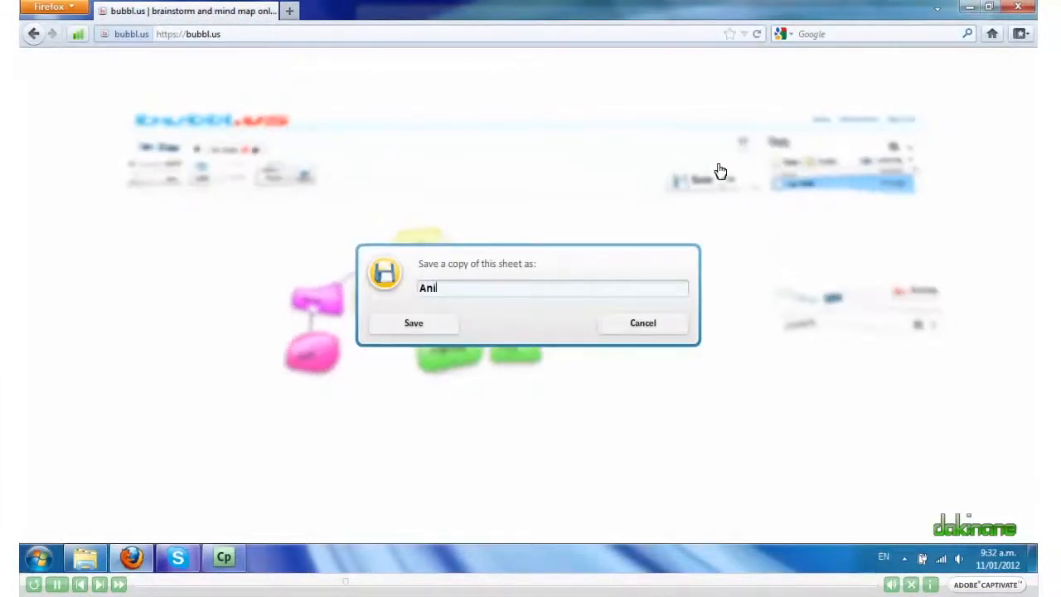
type("mals")
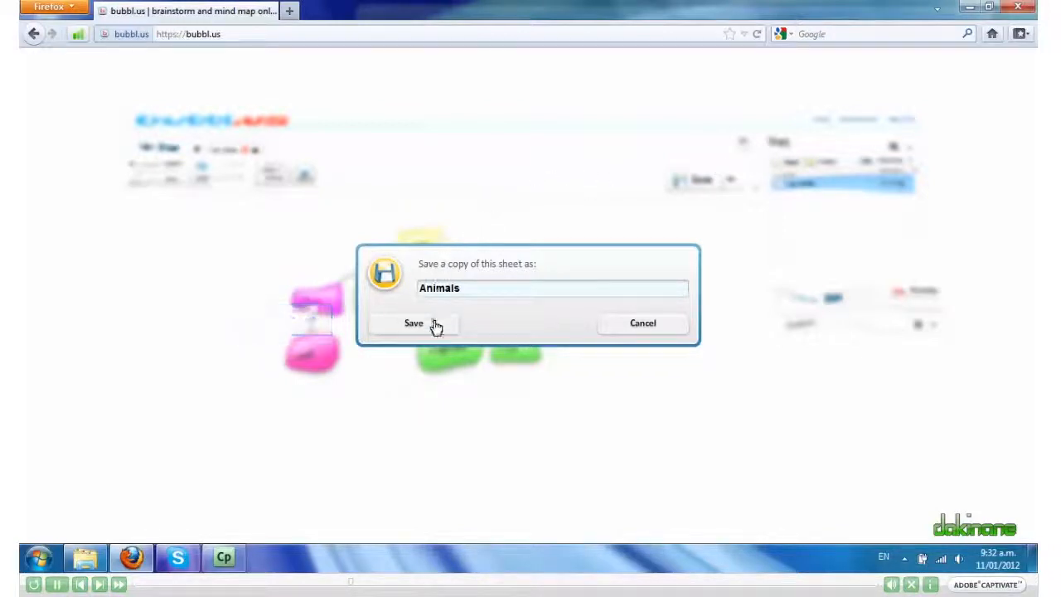
left_click(415, 323)
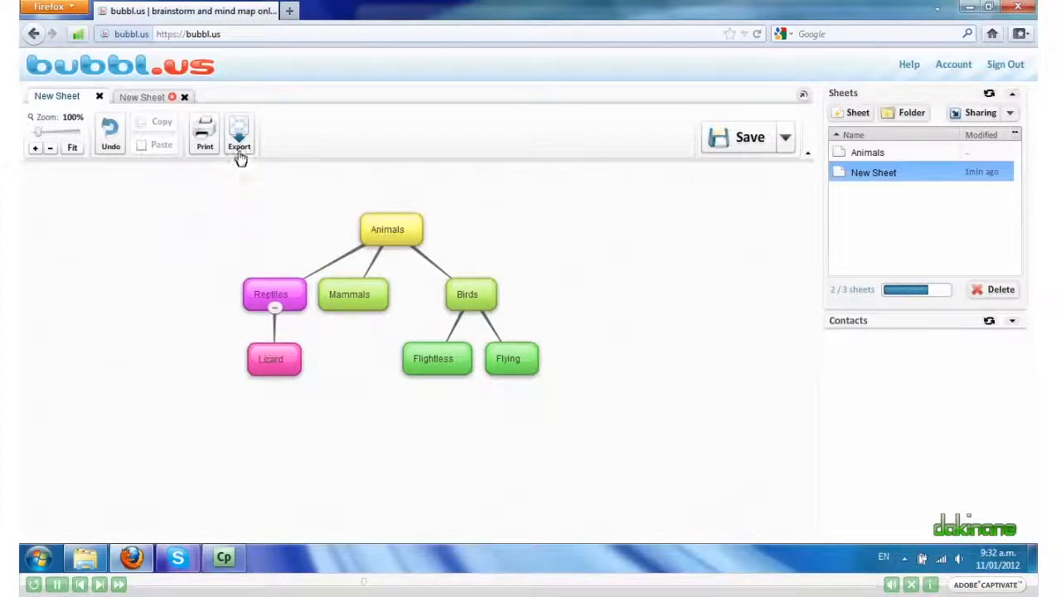
- Export the entire sheet as a JPG image
left_click(239, 133)
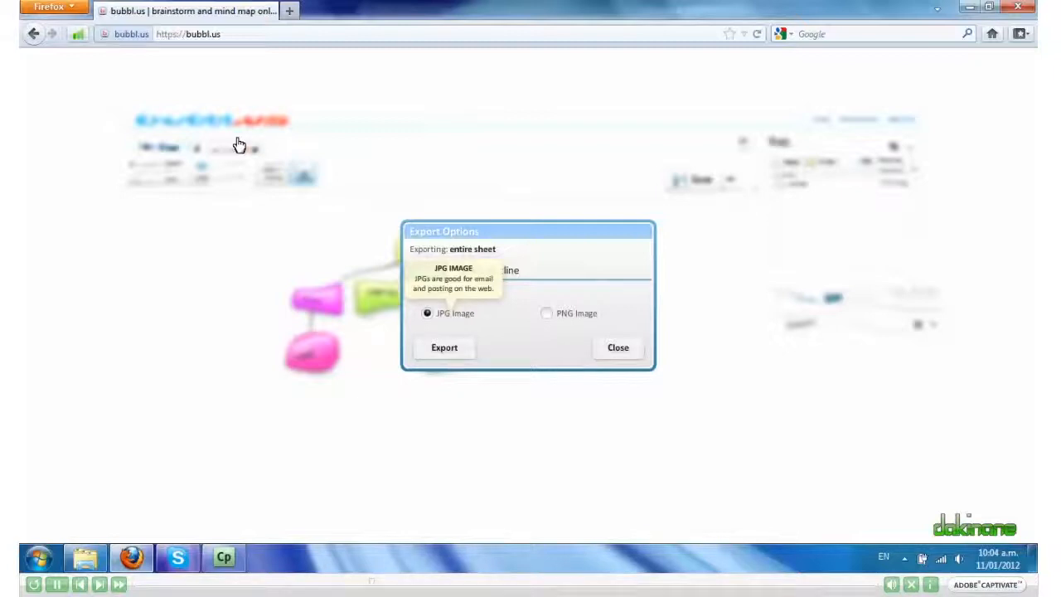
mouse_move(371, 177)
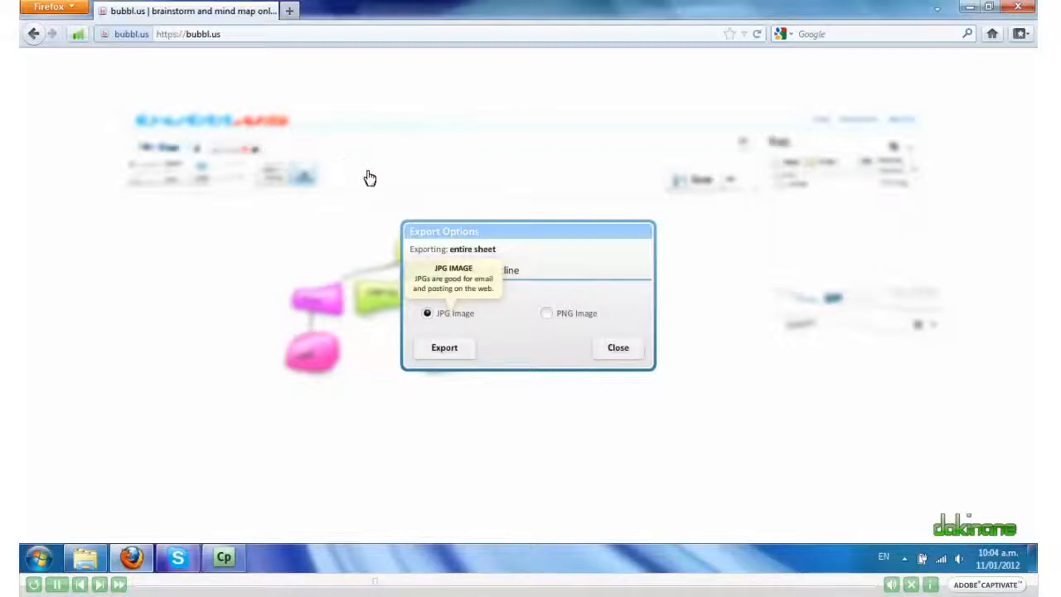
mouse_move(411, 219)
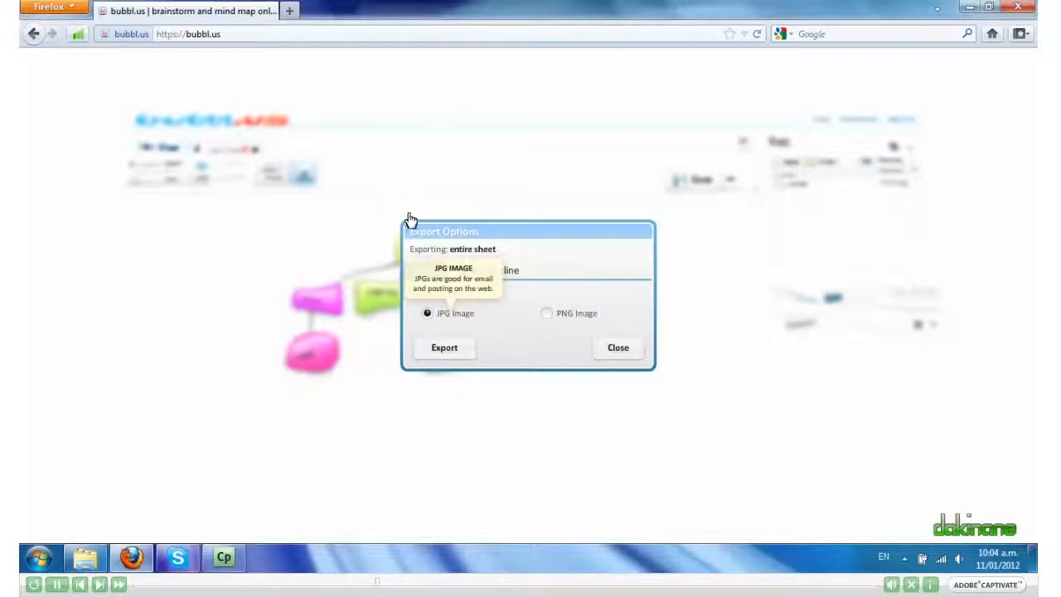
mouse_move(429, 262)
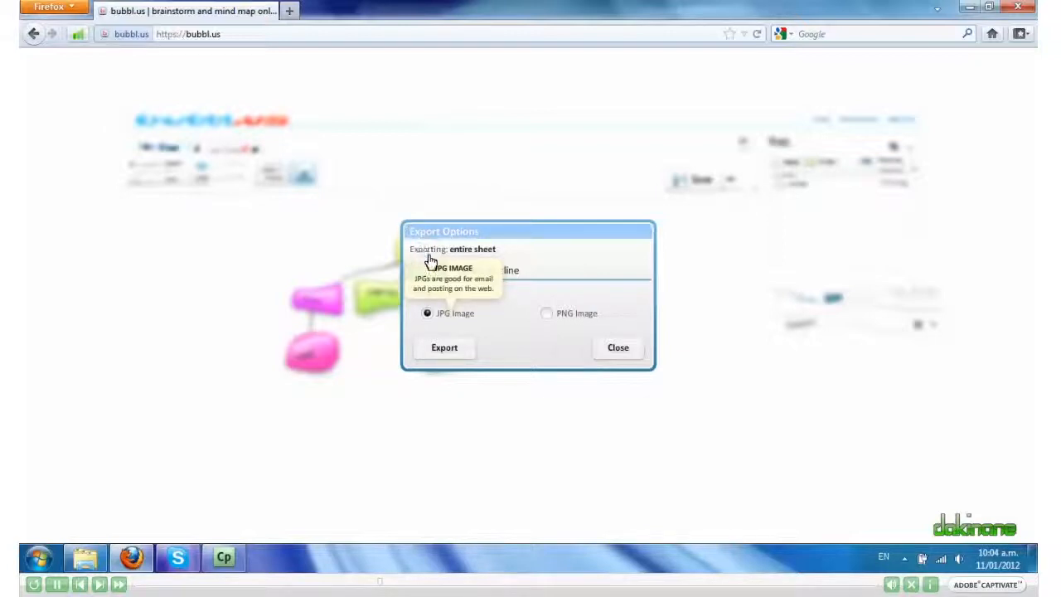
mouse_move(440, 302)
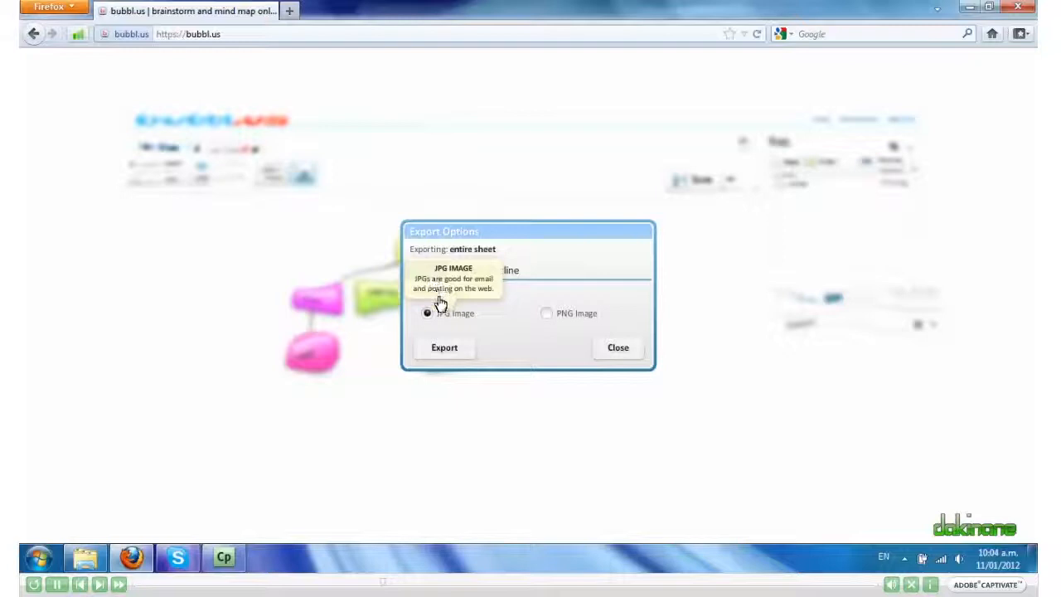
mouse_move(445, 347)
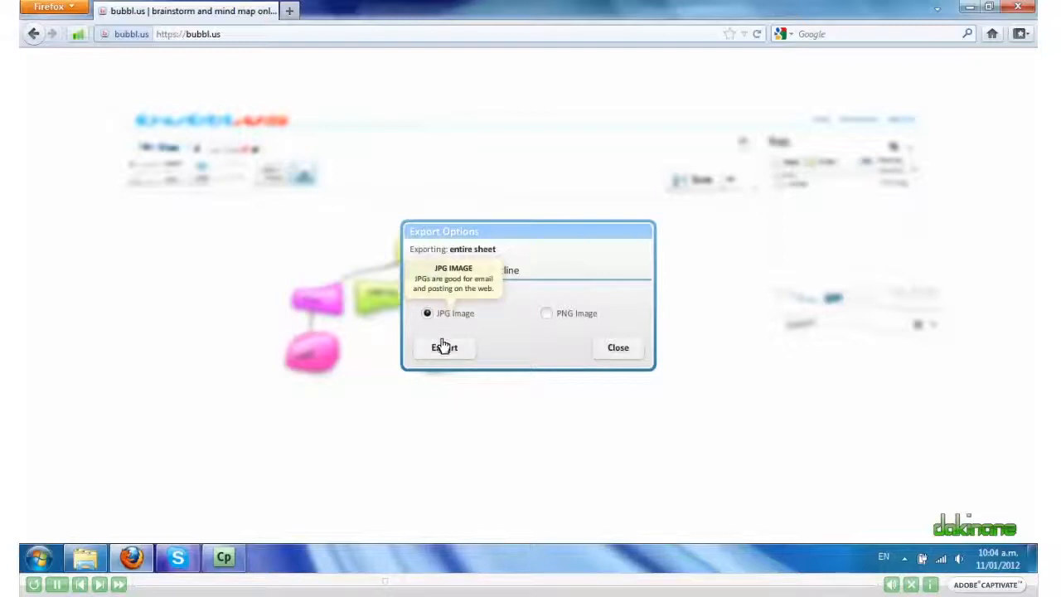
left_click(444, 348)
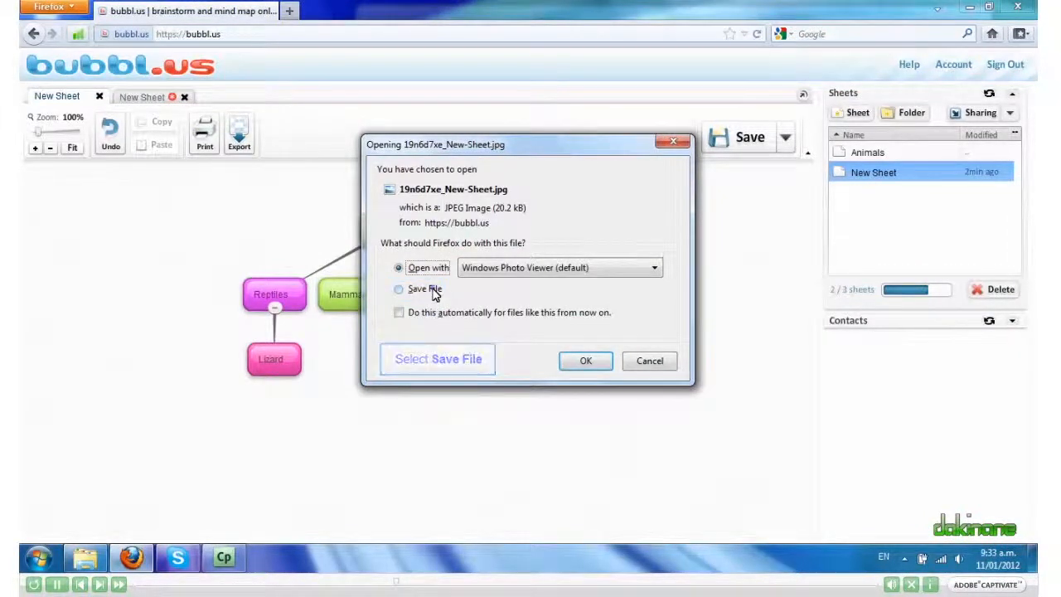
- Save the exported JPG to the Desktop as bubblus.jpg
left_click(398, 288)
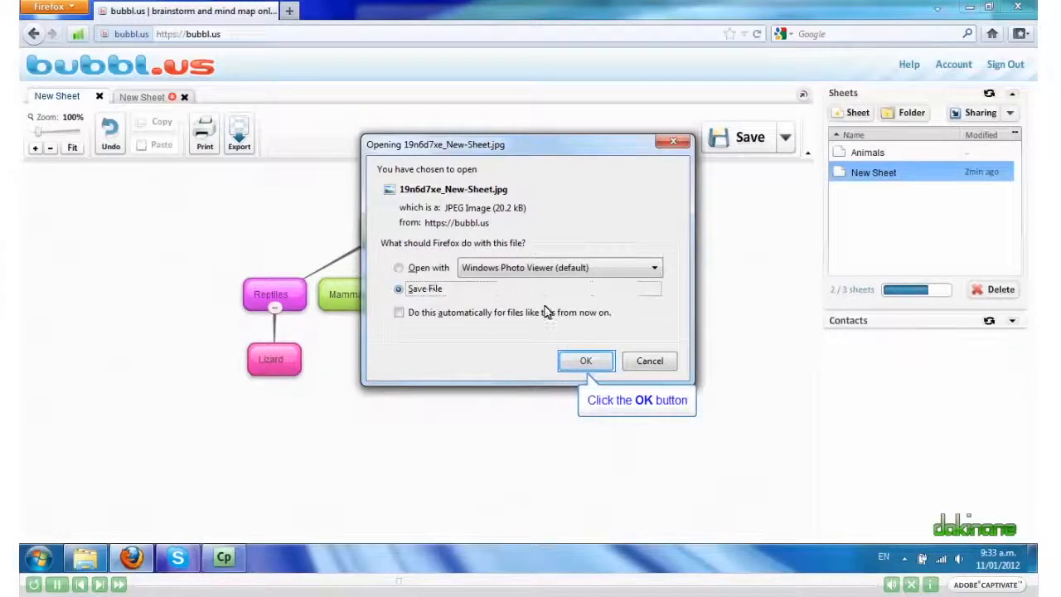
left_click(585, 362)
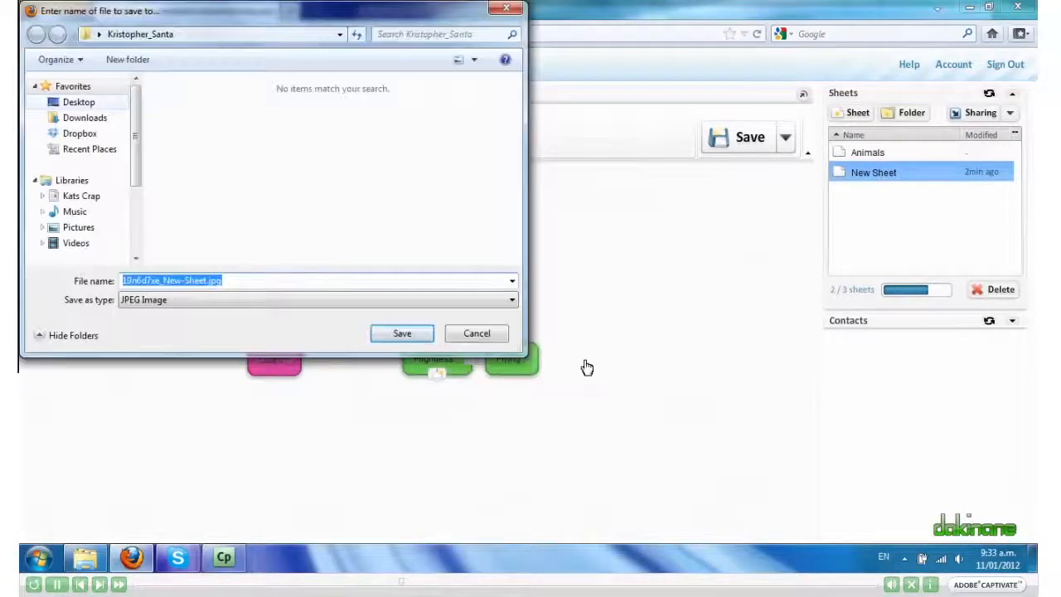
mouse_move(79, 101)
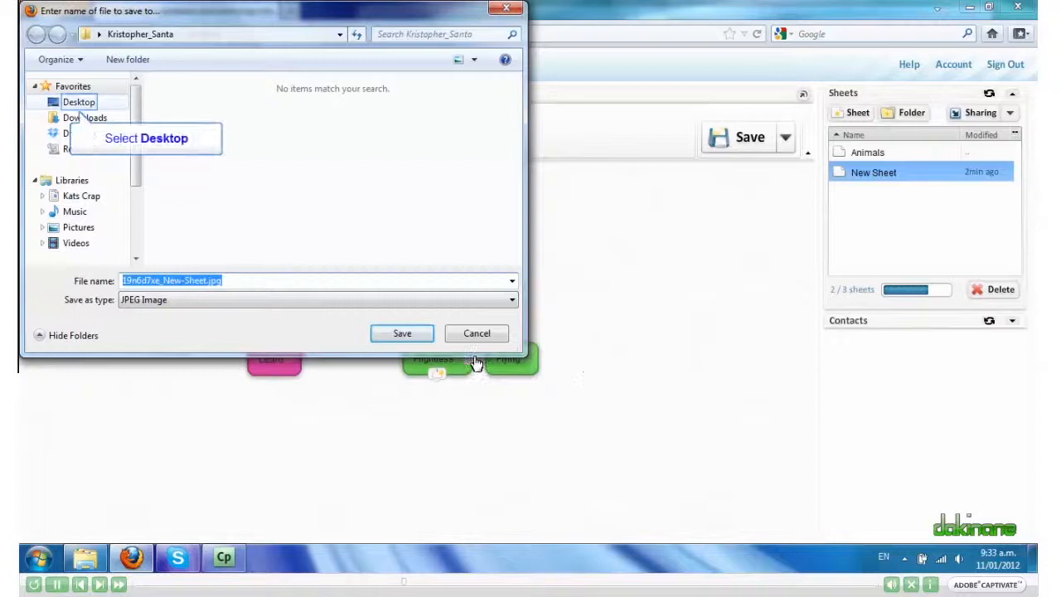
mouse_move(86, 154)
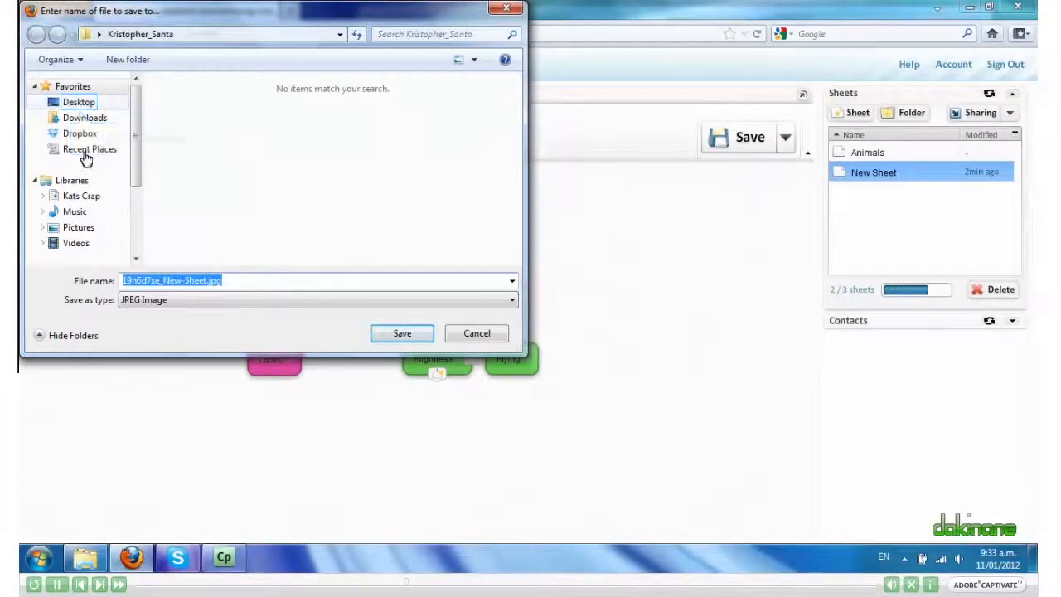
left_click(80, 101)
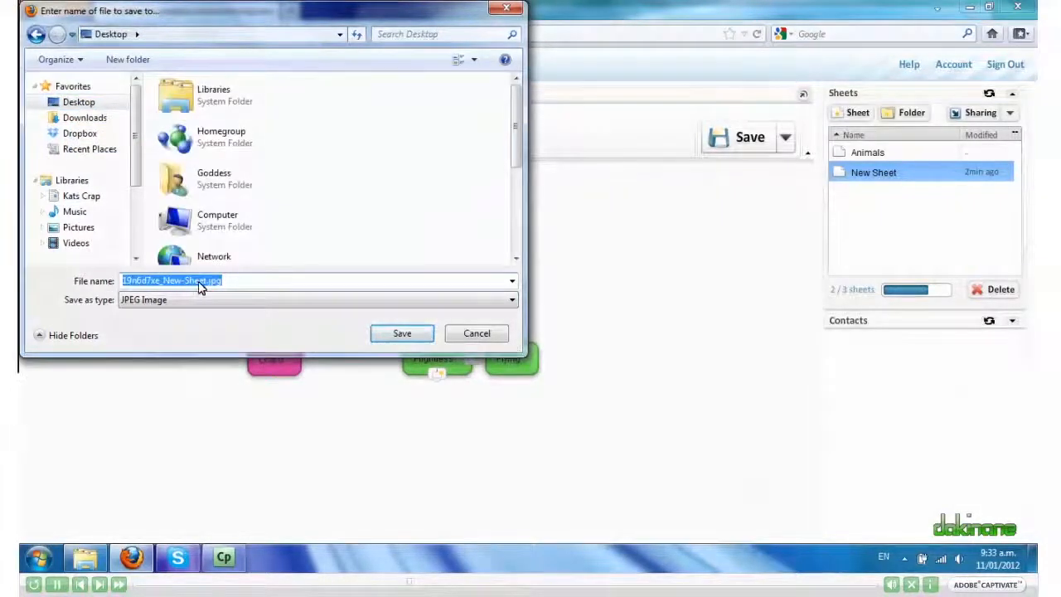
type("bu.jpg")
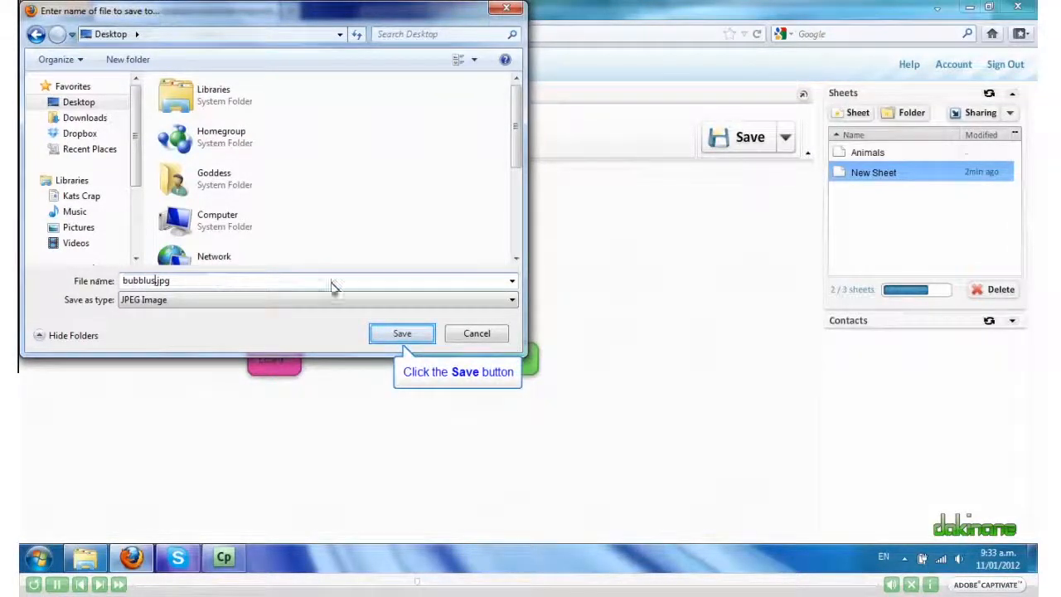
left_click(401, 331)
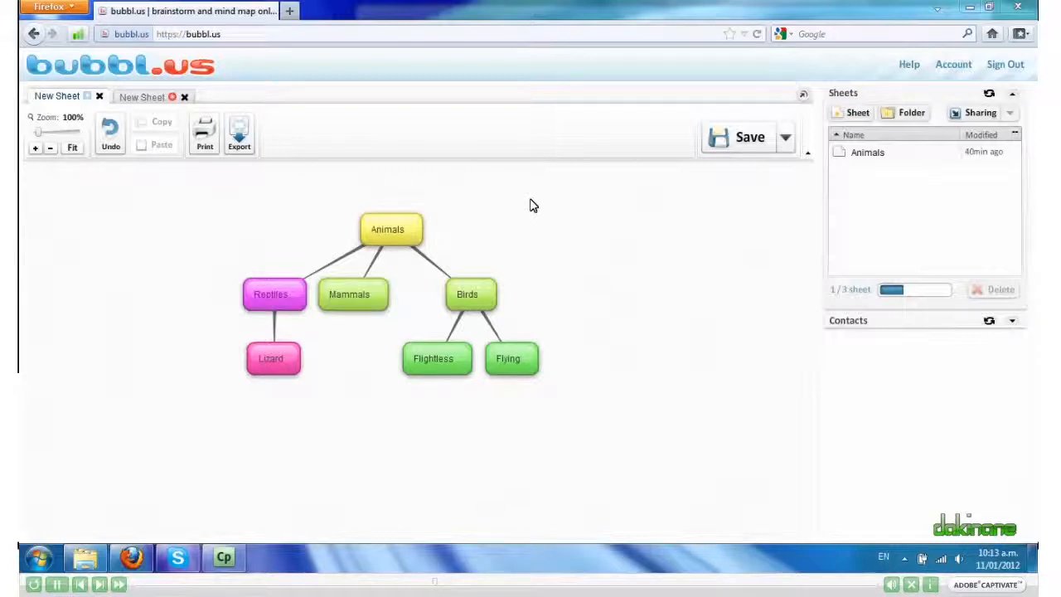
mouse_move(398, 217)
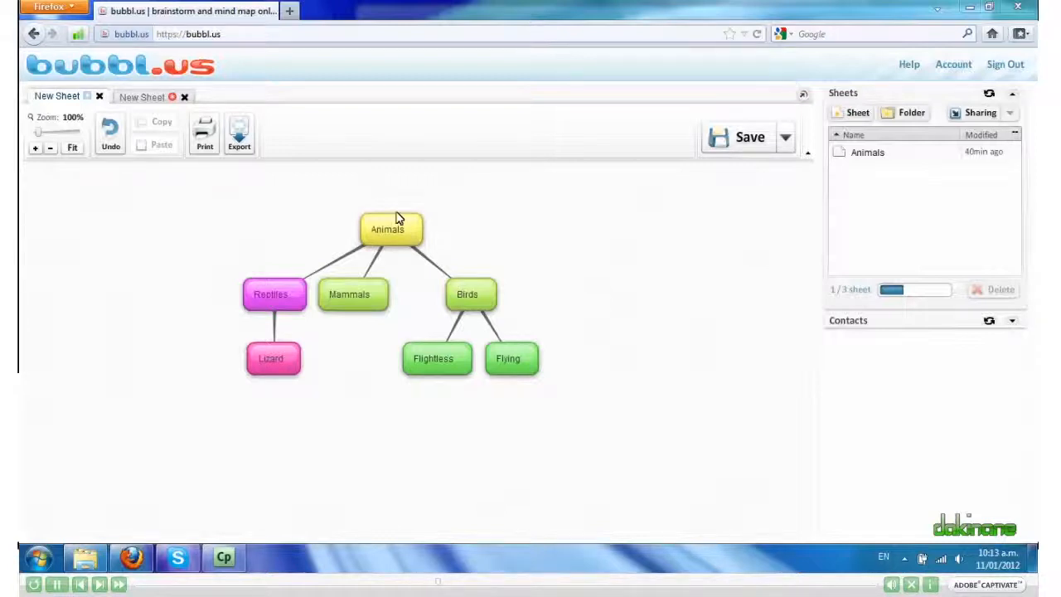
left_click_drag(273, 358, 176, 355)
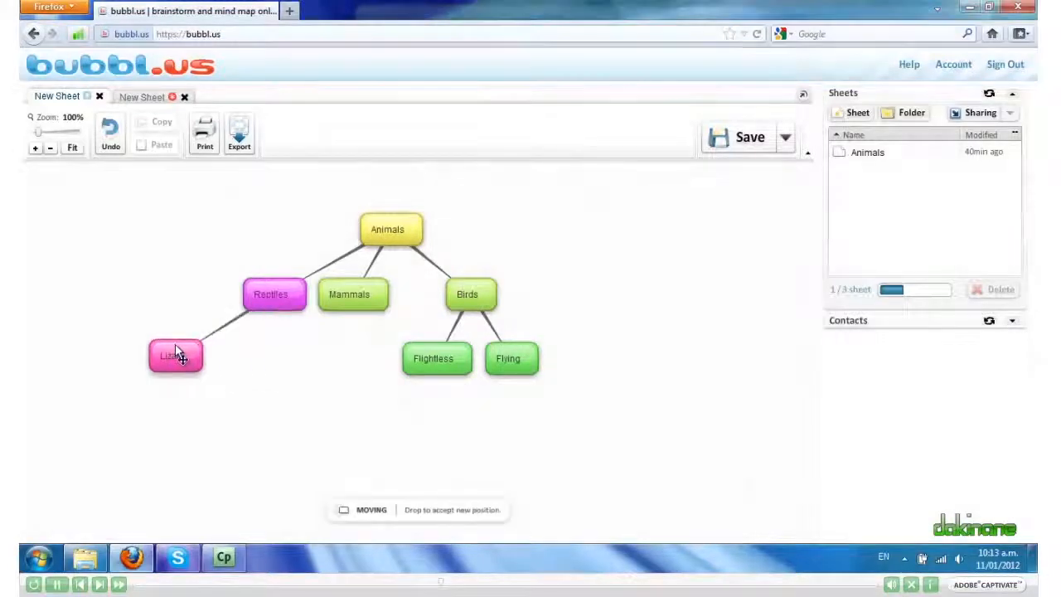
left_click_drag(175, 355, 143, 271)
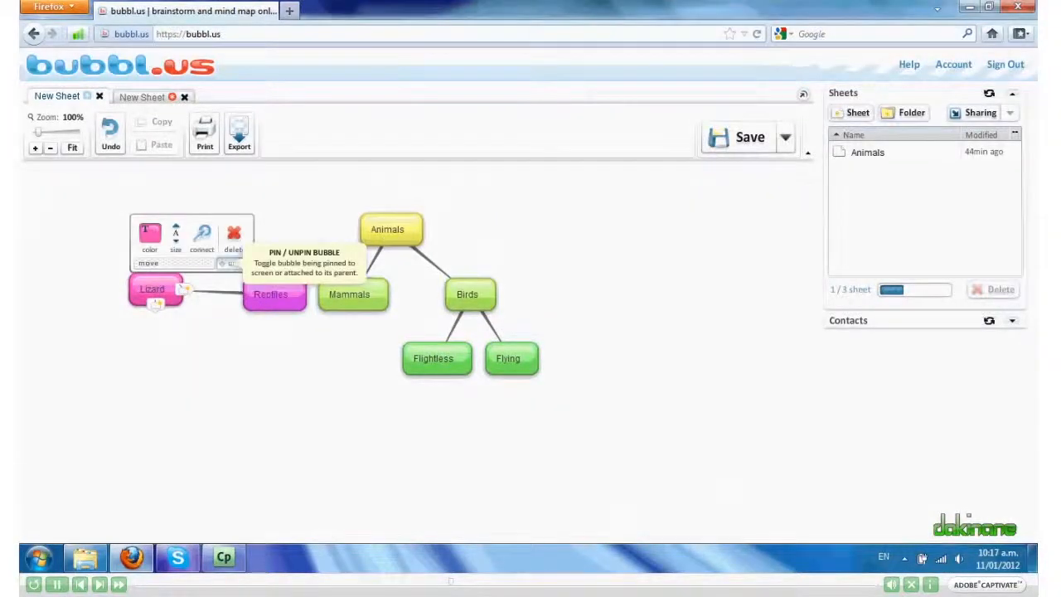
mouse_move(146, 382)
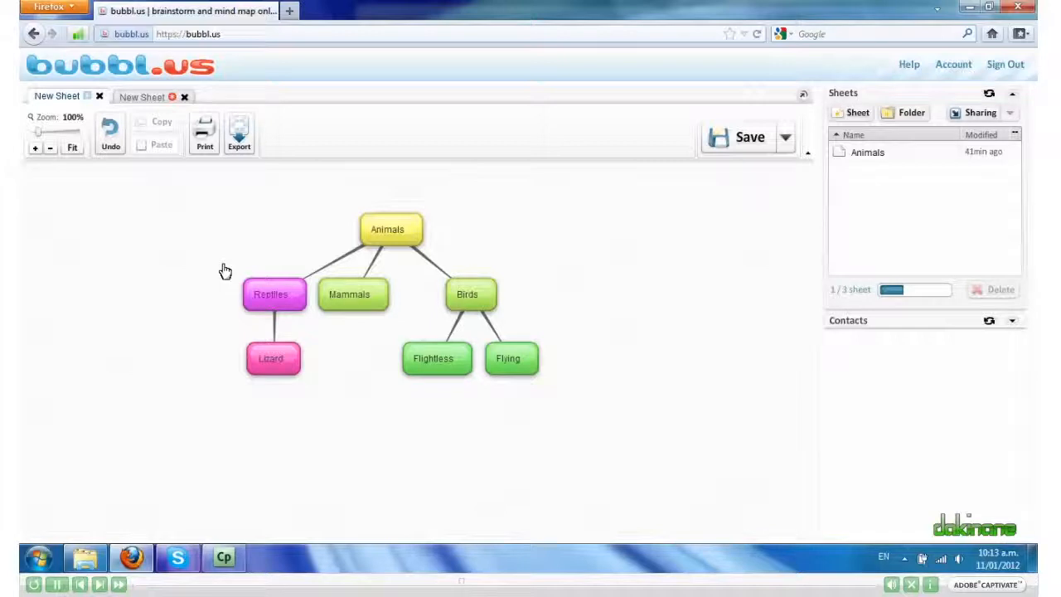
mouse_move(345, 301)
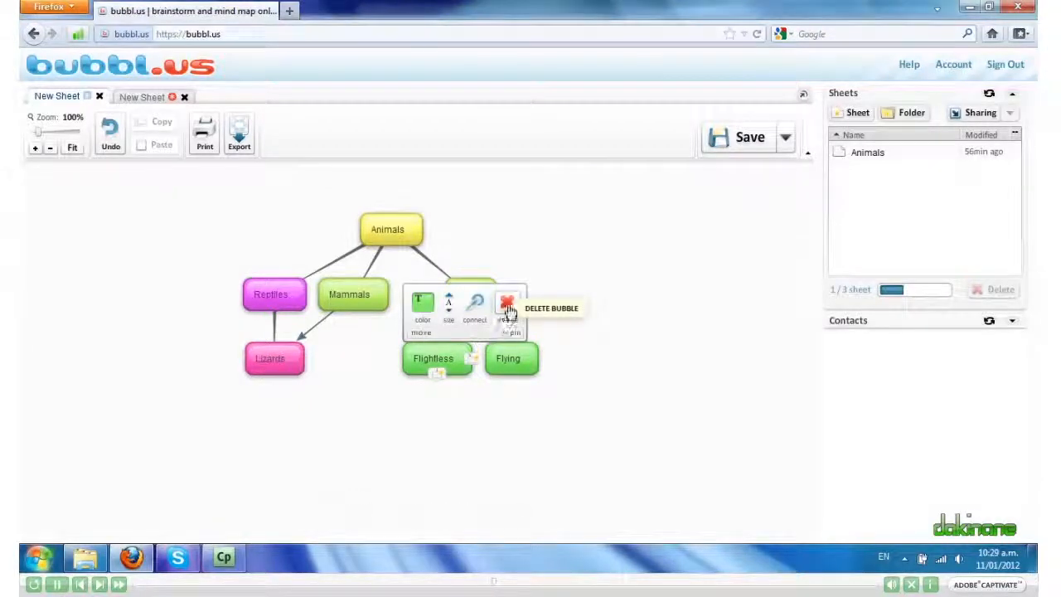
- Delete the Flightless bubble, leaving Flying alone under Birds
left_click(507, 301)
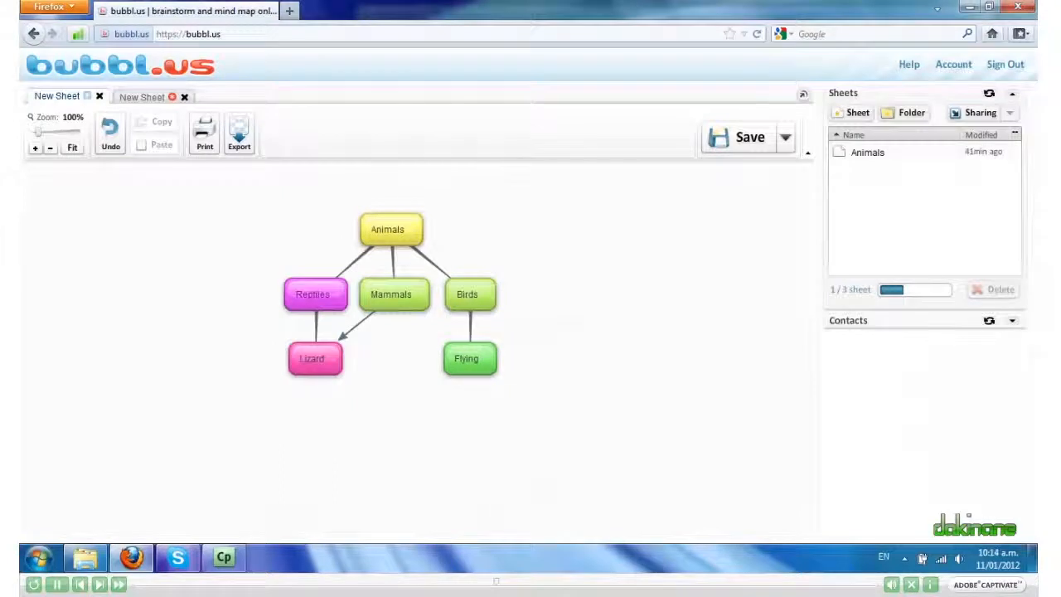